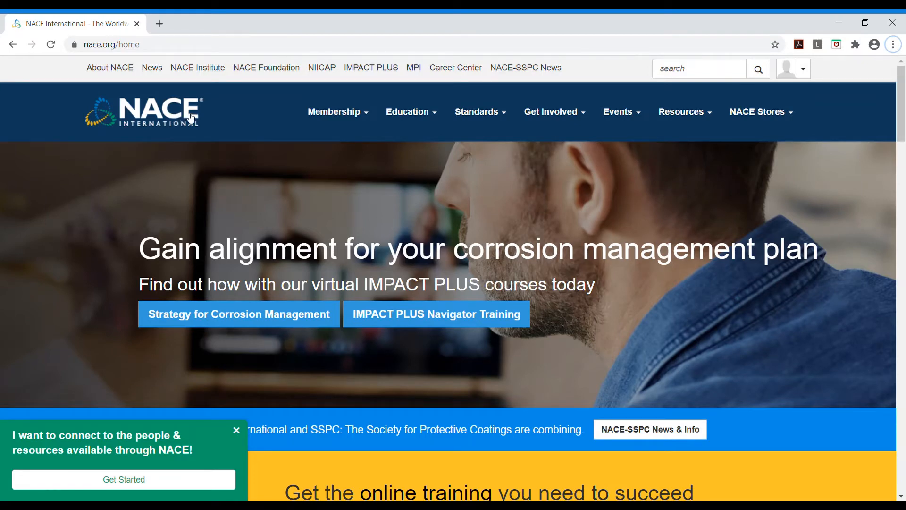
pyautogui.moveTo(299, 95)
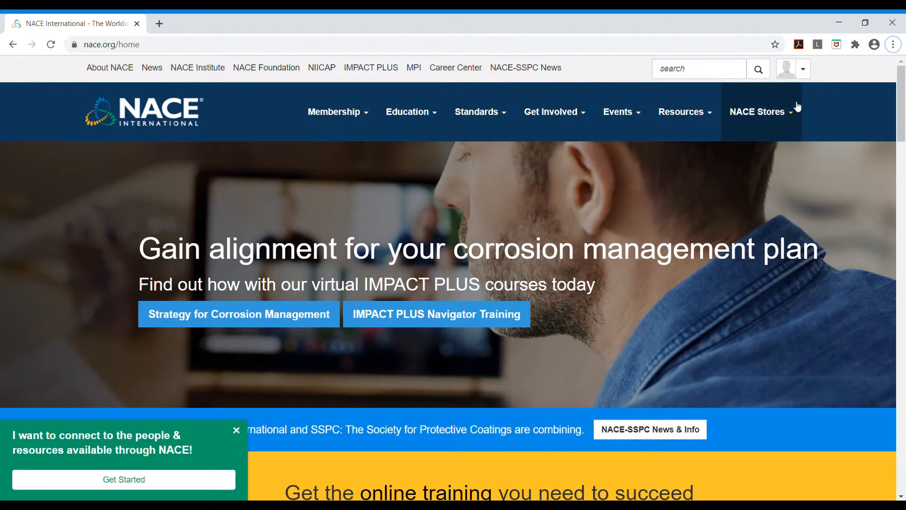
pyautogui.moveTo(812, 65)
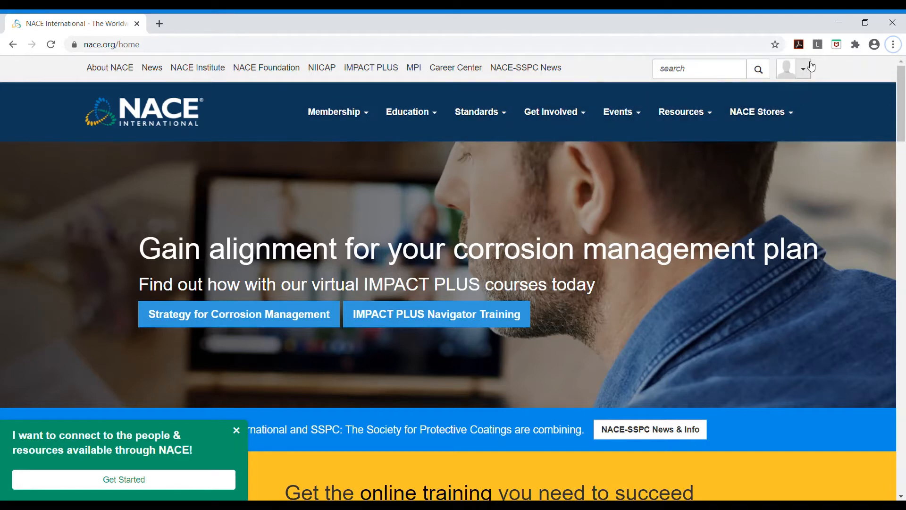
# Go to your member profile page from the NACE International home page.
pyautogui.click(805, 69)
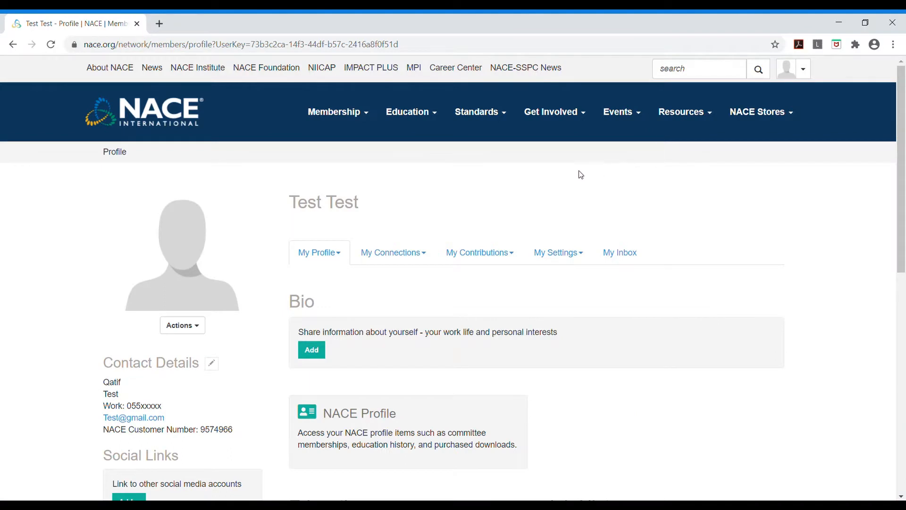
# Reveal the NACE Profile tiles including My Certification Portal further down the profile.
pyautogui.scroll(-3)
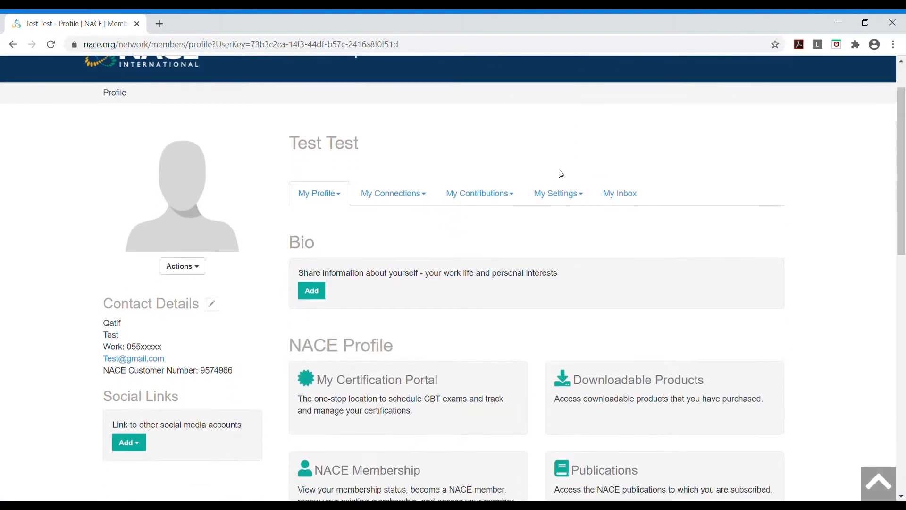
pyautogui.moveTo(448, 346)
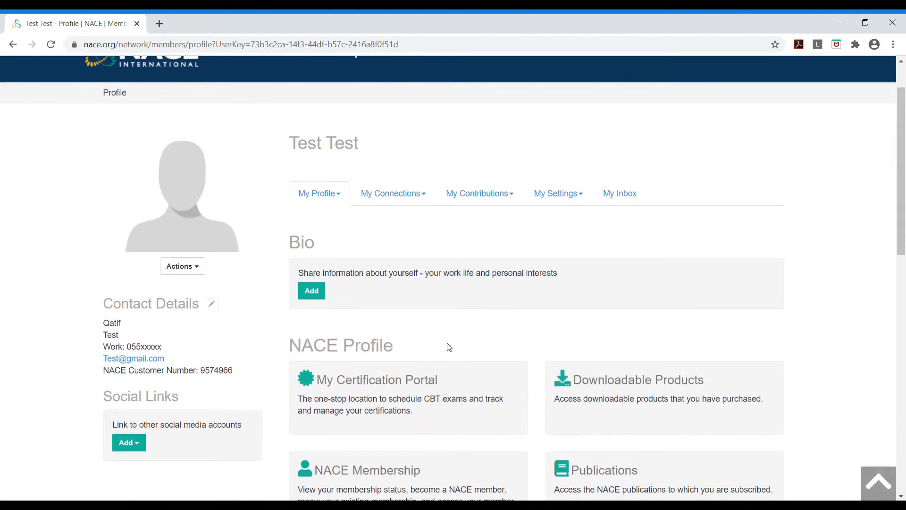
pyautogui.moveTo(434, 388)
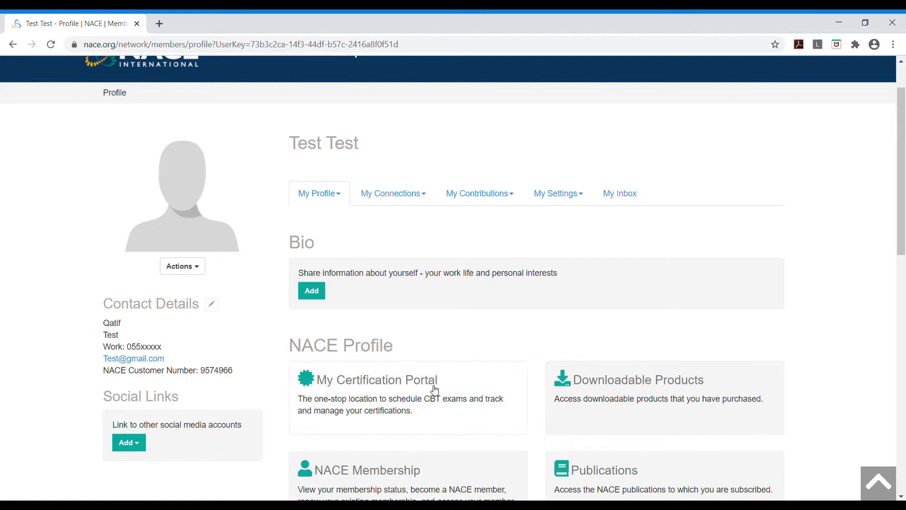
pyautogui.moveTo(433, 392)
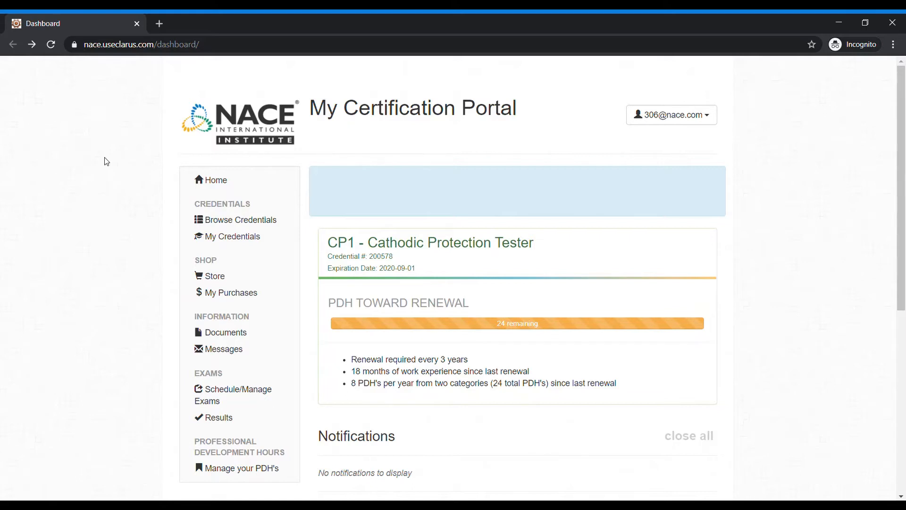
pyautogui.moveTo(114, 117)
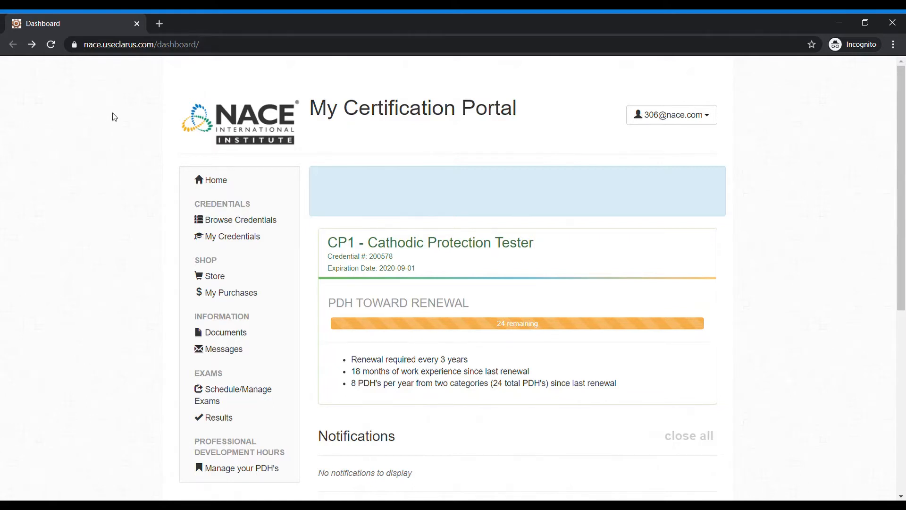
pyautogui.moveTo(111, 122)
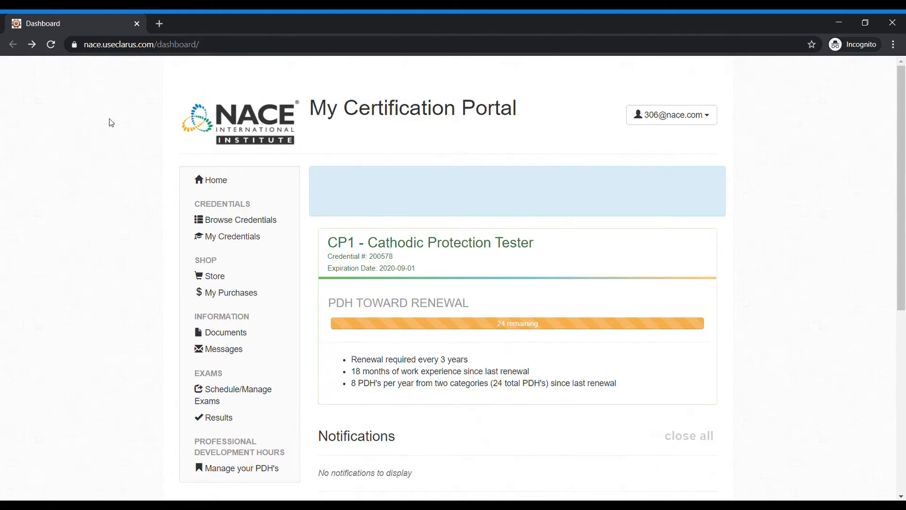
pyautogui.moveTo(418, 272)
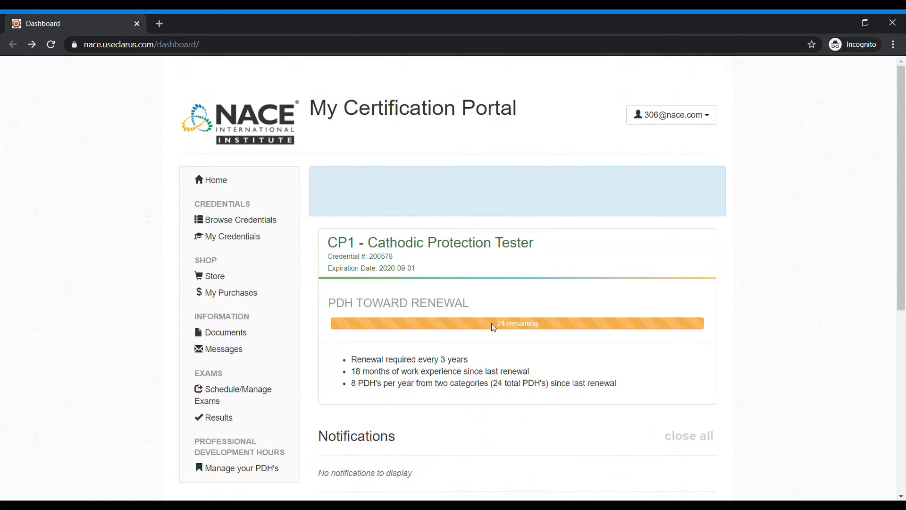
pyautogui.moveTo(549, 372)
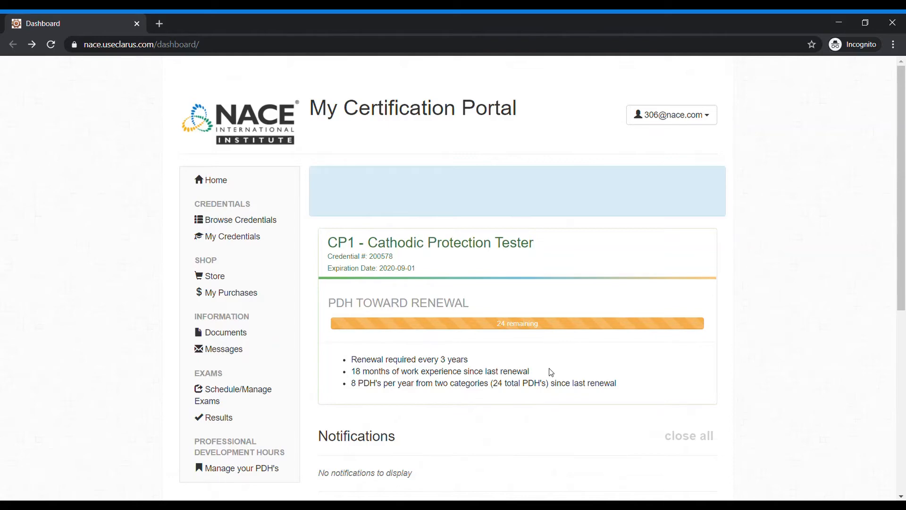
pyautogui.moveTo(540, 377)
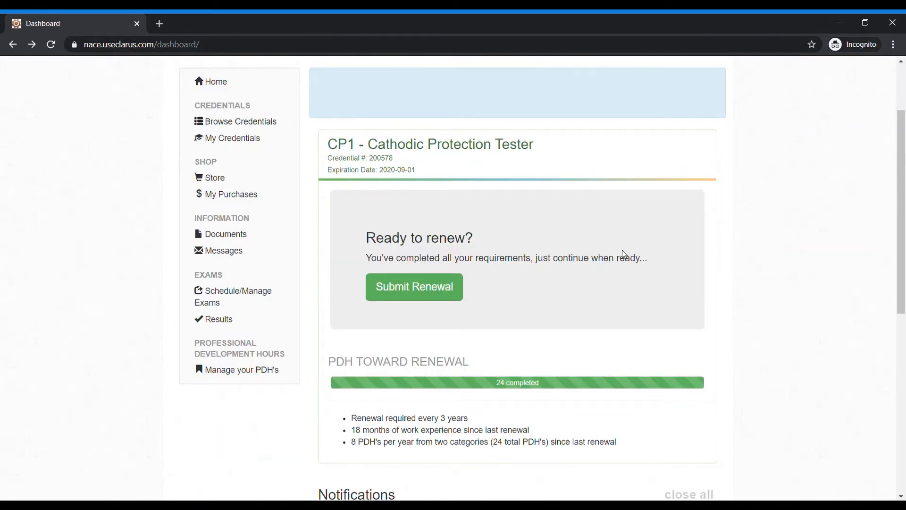
pyautogui.moveTo(607, 213)
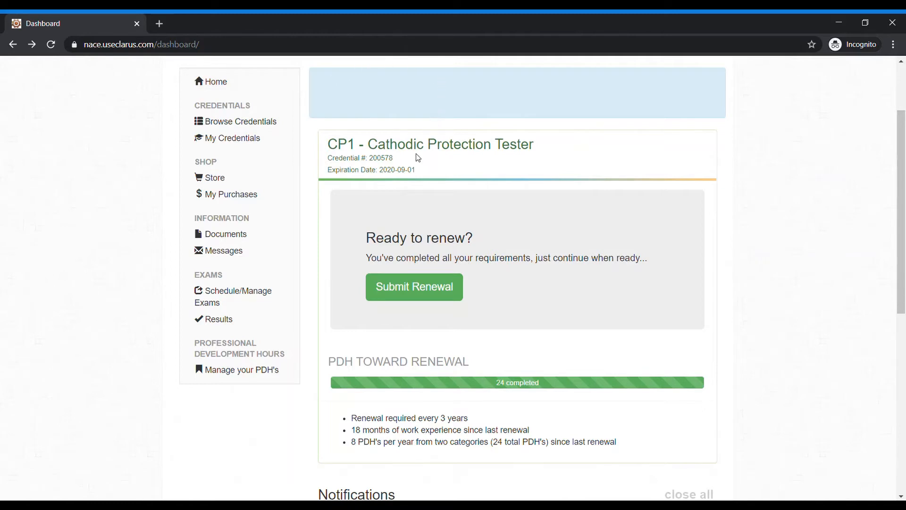
pyautogui.moveTo(386, 210)
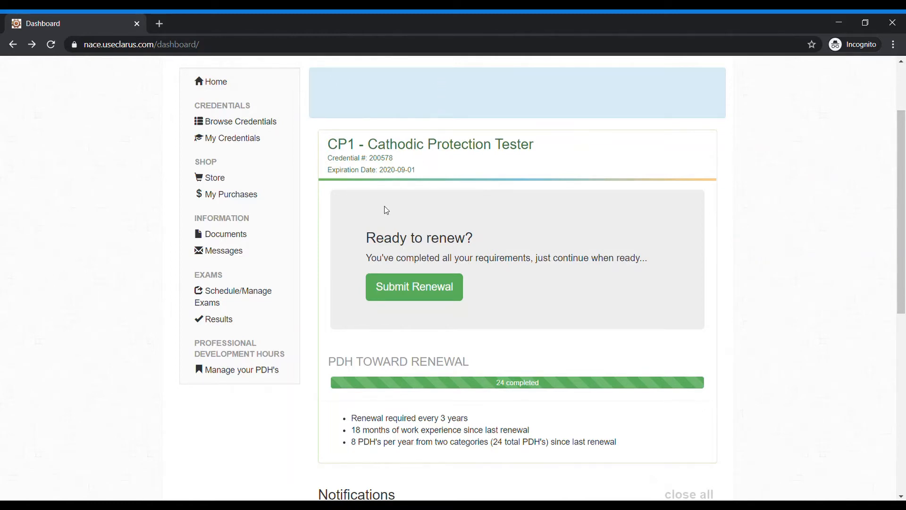
pyautogui.moveTo(344, 261)
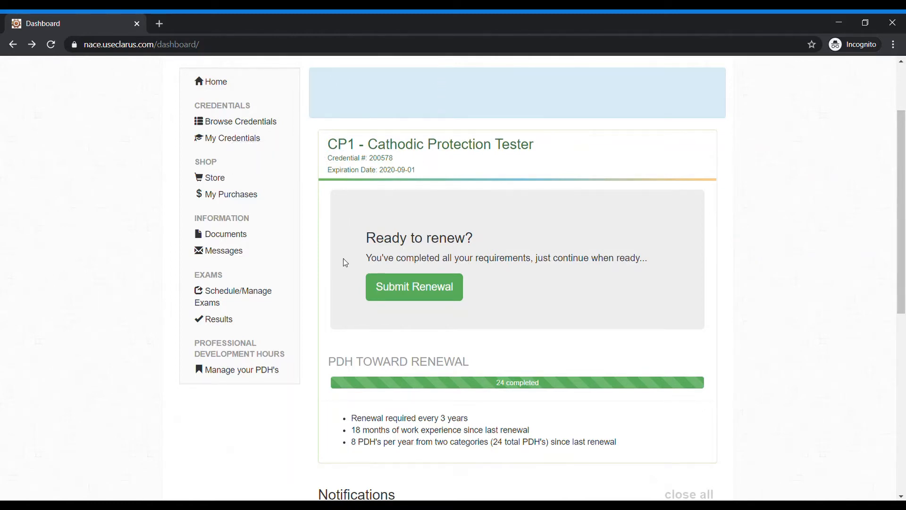
pyautogui.moveTo(454, 297)
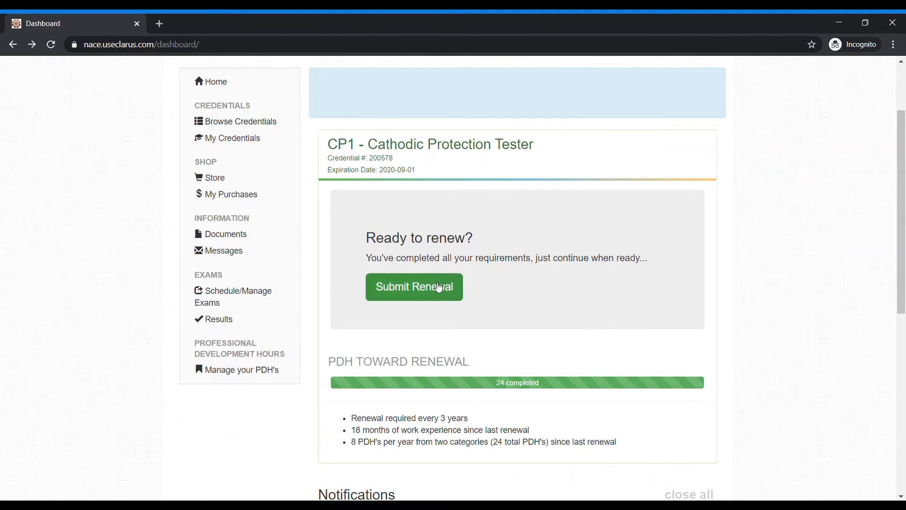
# Start the renewal application for CP1 Cathodic Protection Tester from the Ready to renew panel.
pyautogui.click(414, 287)
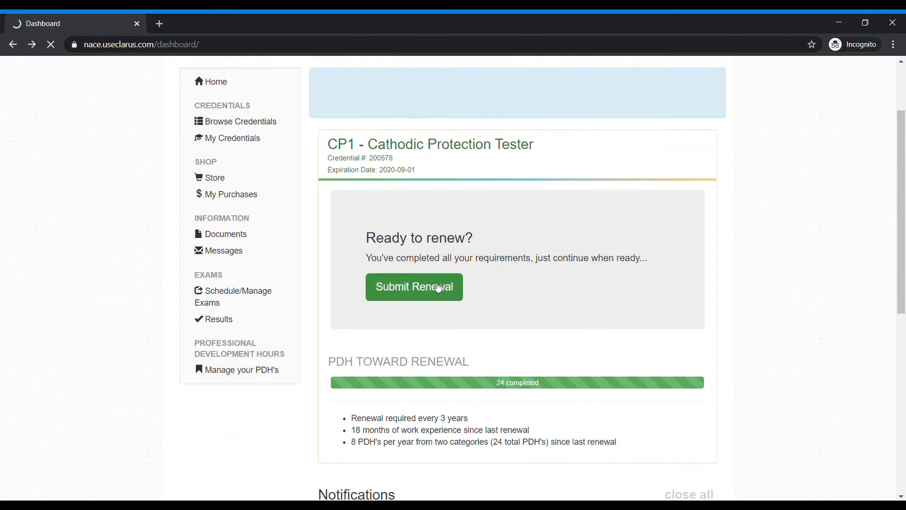
pyautogui.click(414, 287)
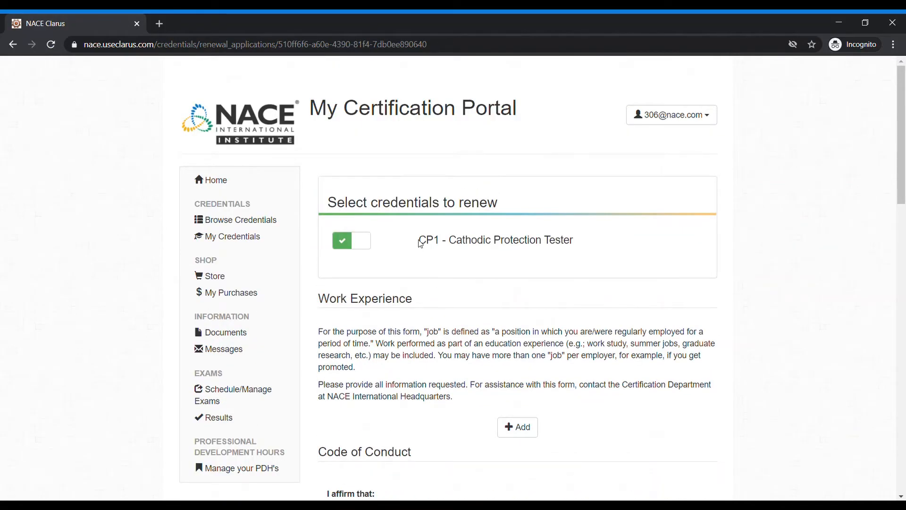
pyautogui.moveTo(547, 243)
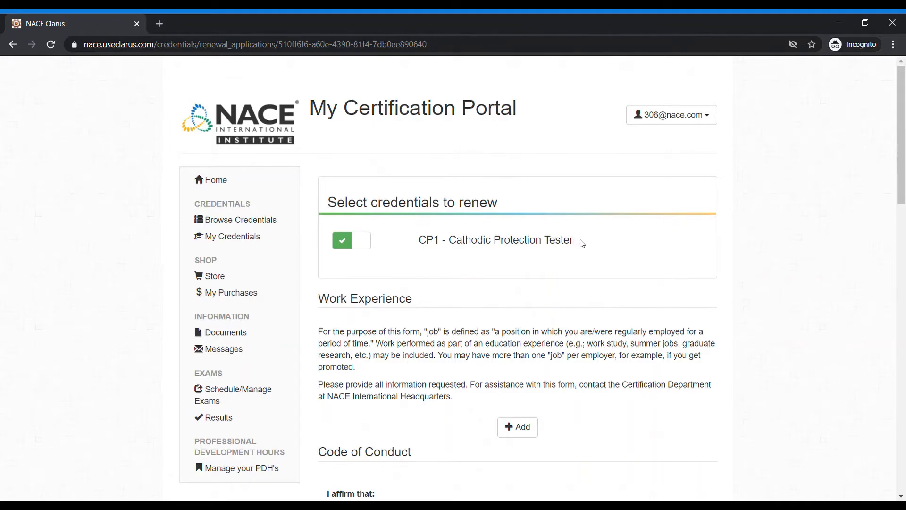
# Add a blank work experience entry in the renewal form's Work Experience section.
pyautogui.scroll(-3)
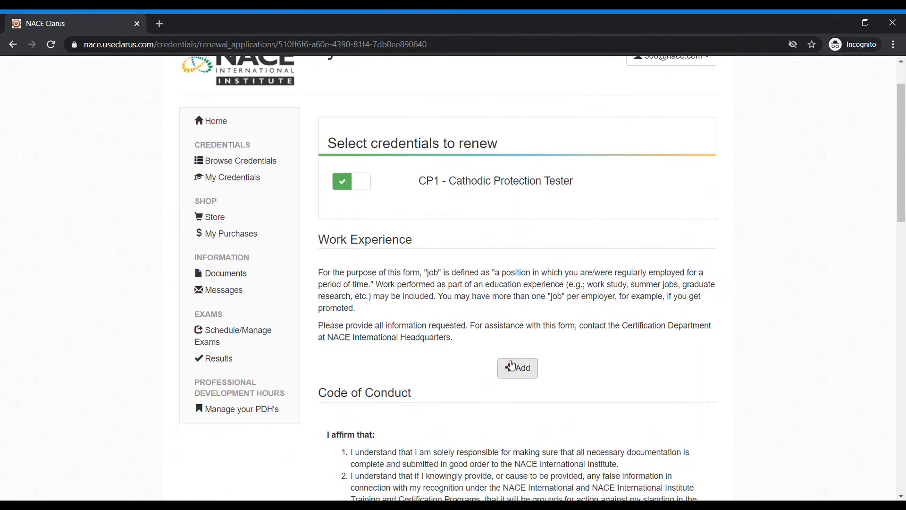
pyautogui.click(517, 367)
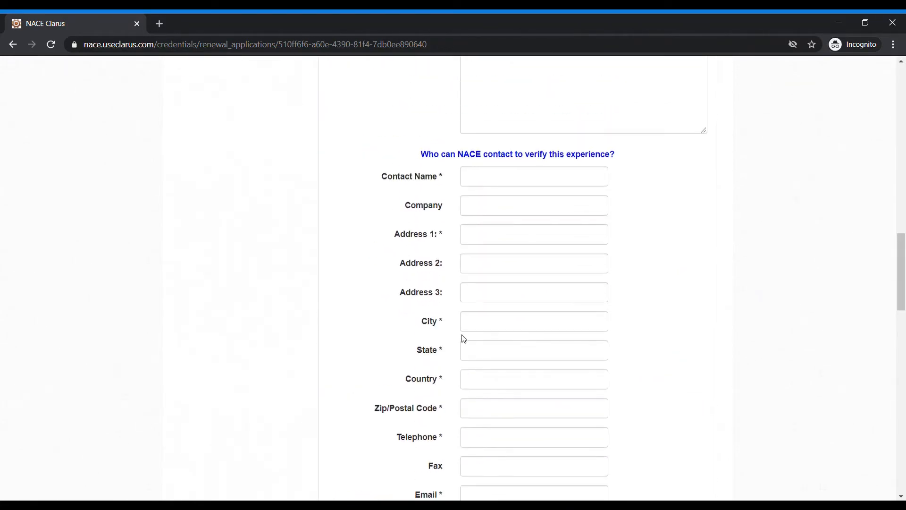
pyautogui.moveTo(444, 327)
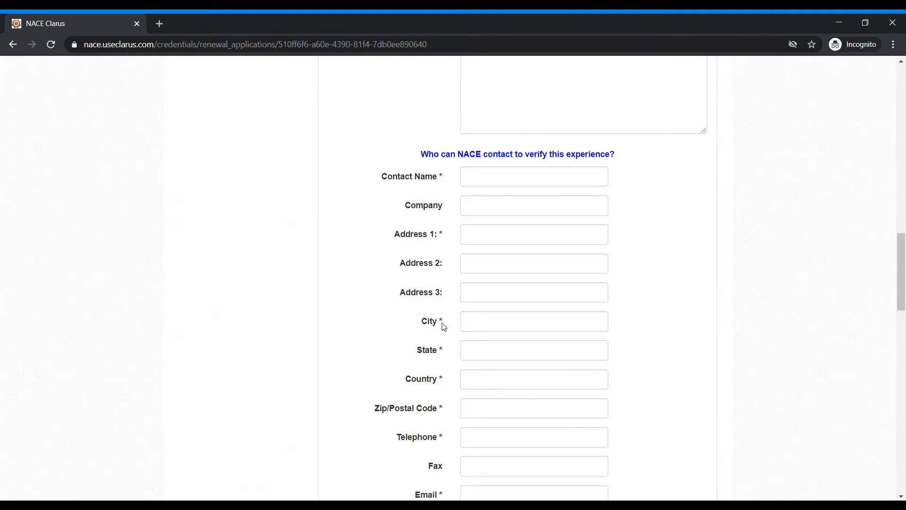
pyautogui.scroll(-3)
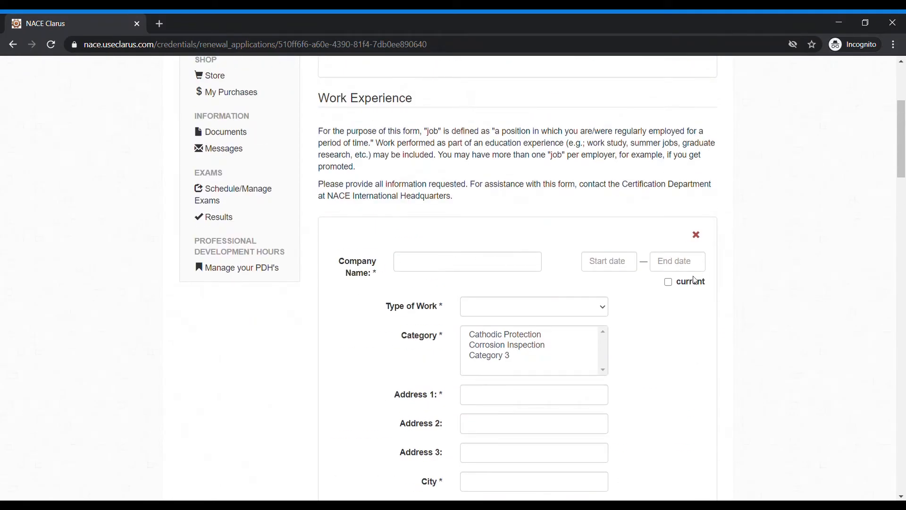
pyautogui.click(534, 306)
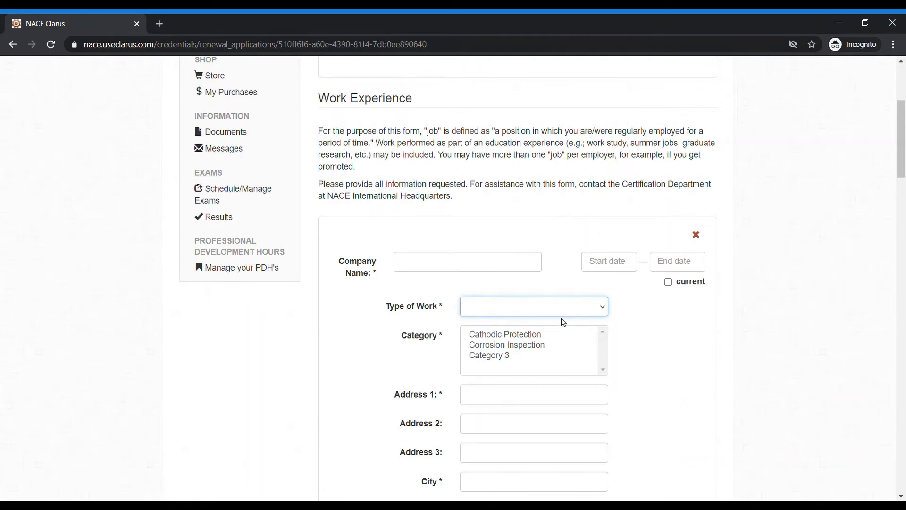
pyautogui.moveTo(557, 326)
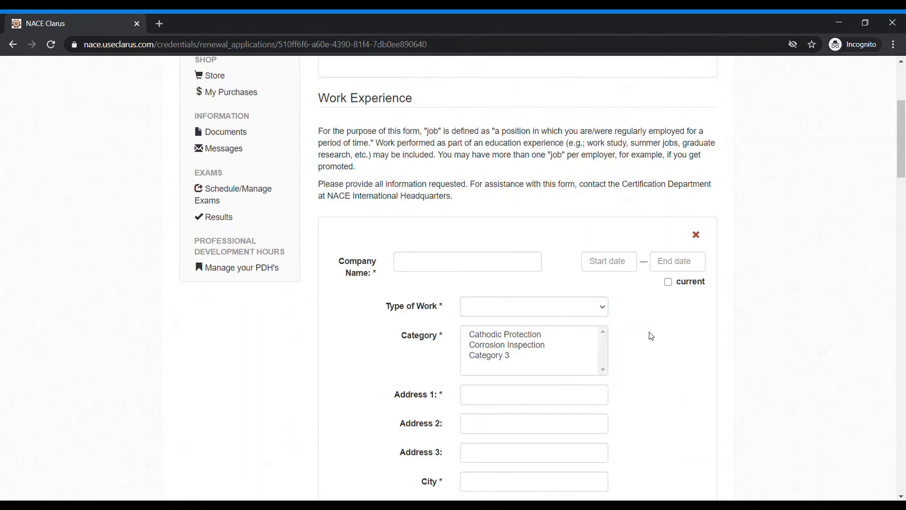
pyautogui.scroll(-3)
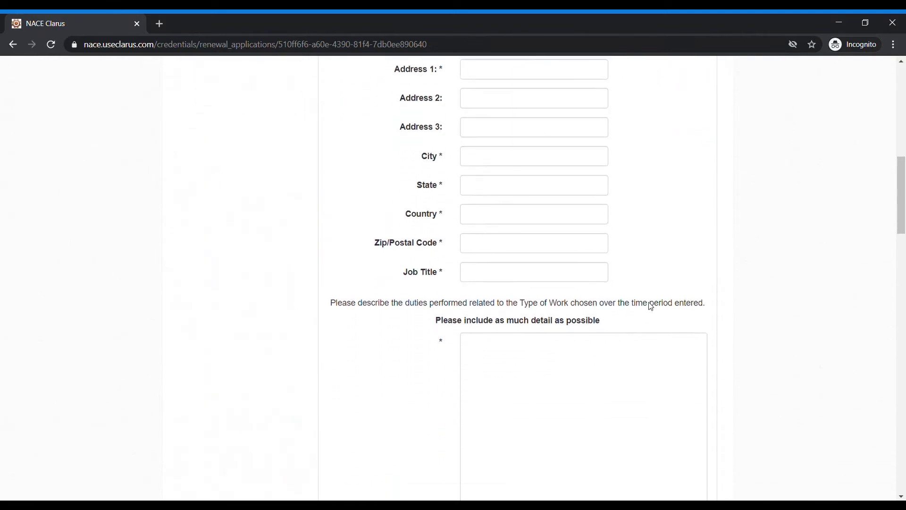
pyautogui.scroll(-3)
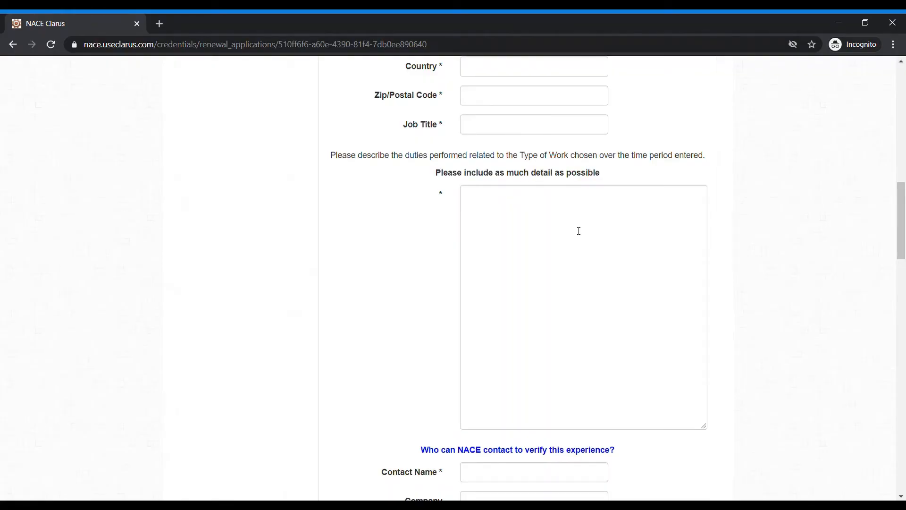
pyautogui.moveTo(583, 237)
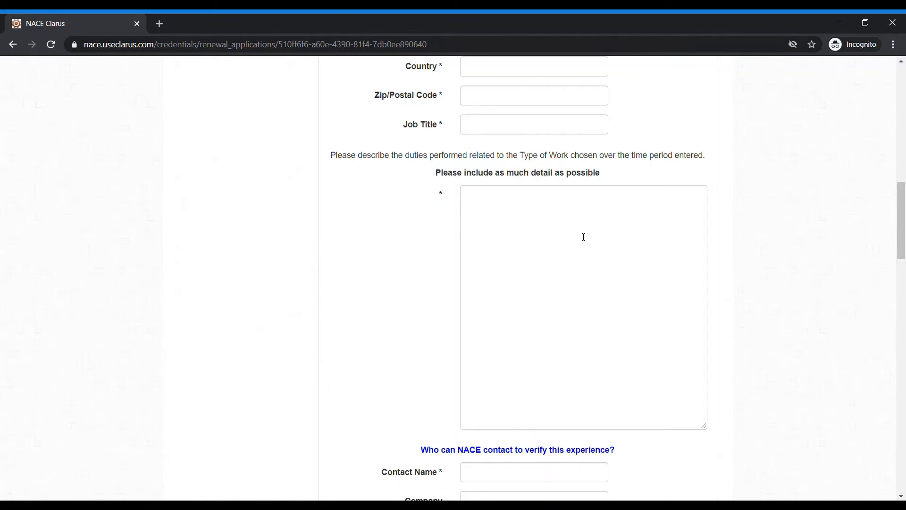
pyautogui.moveTo(584, 236)
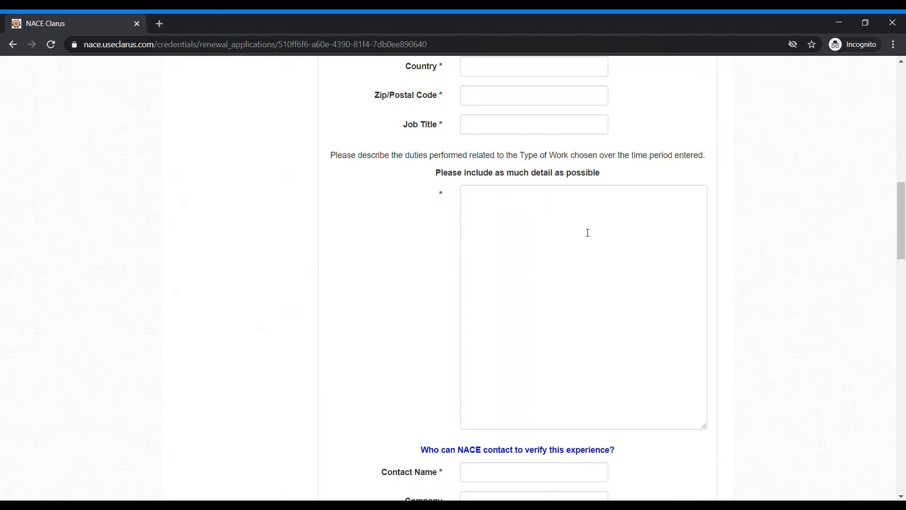
pyautogui.moveTo(614, 228)
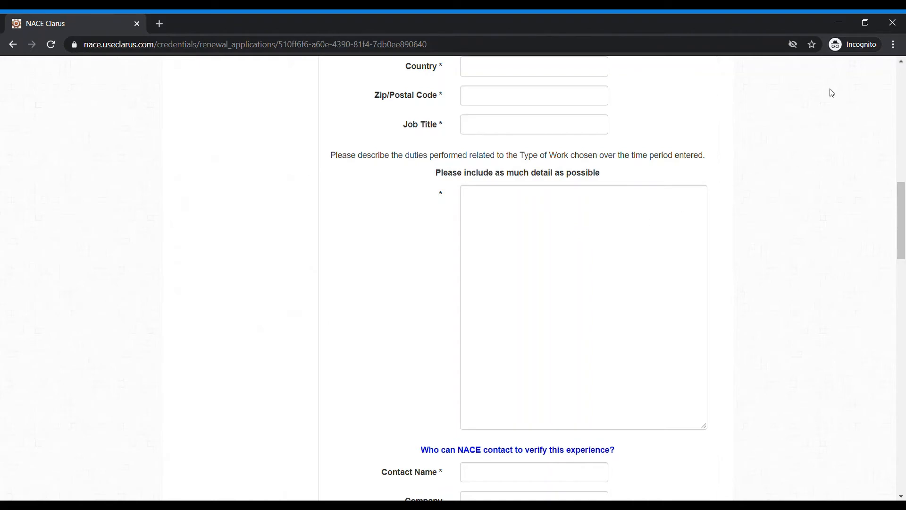
pyautogui.scroll(-3)
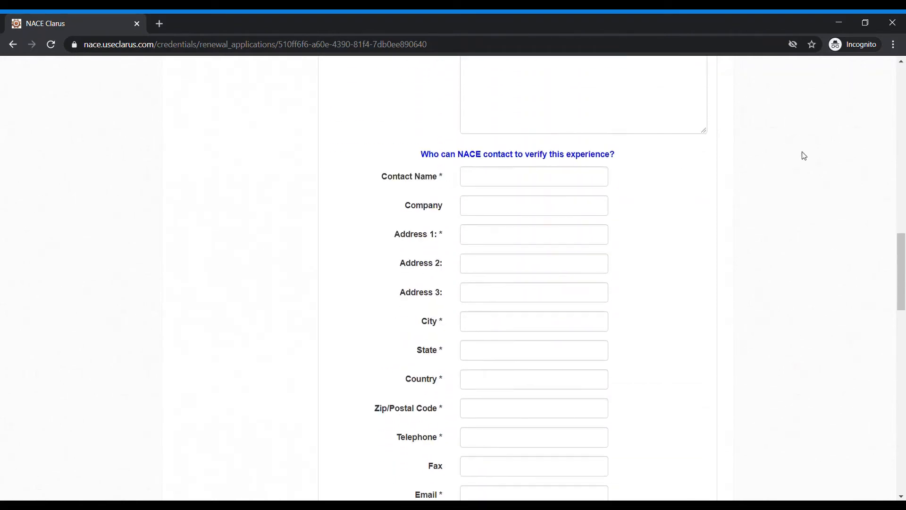
pyautogui.scroll(-3)
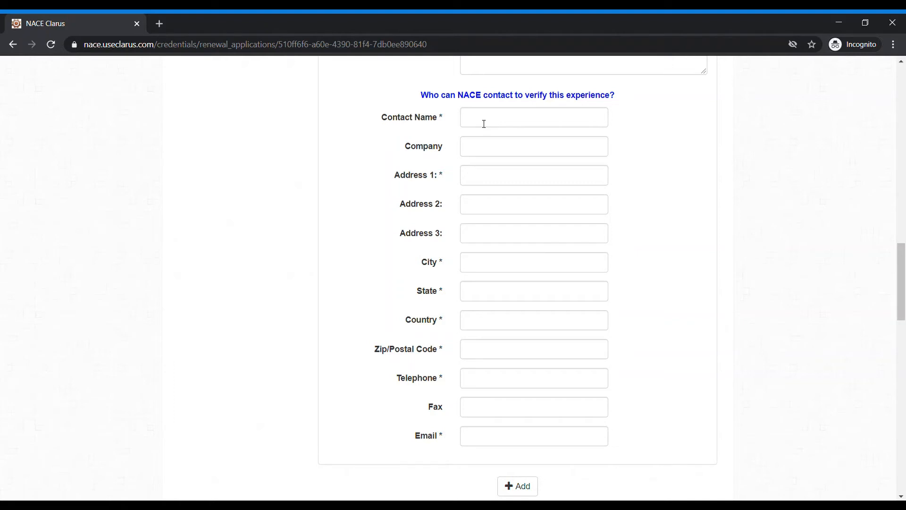
pyautogui.moveTo(482, 126)
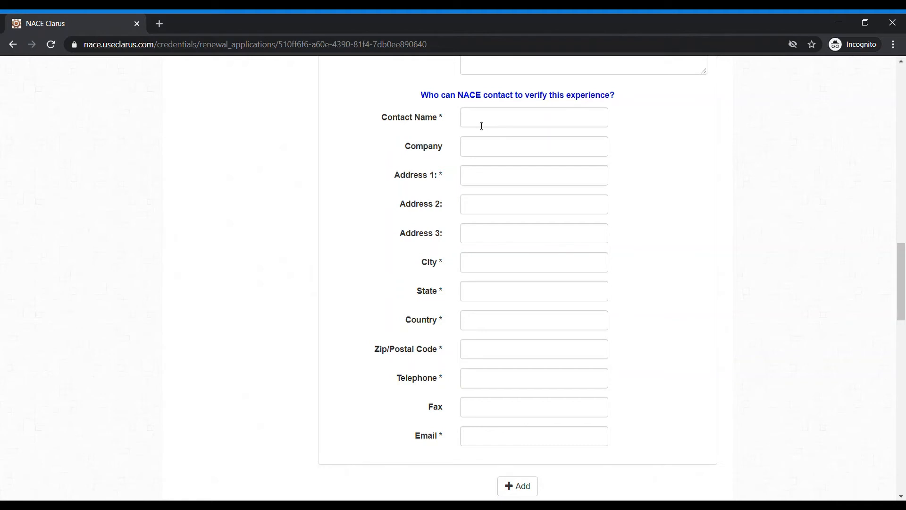
pyautogui.moveTo(445, 122)
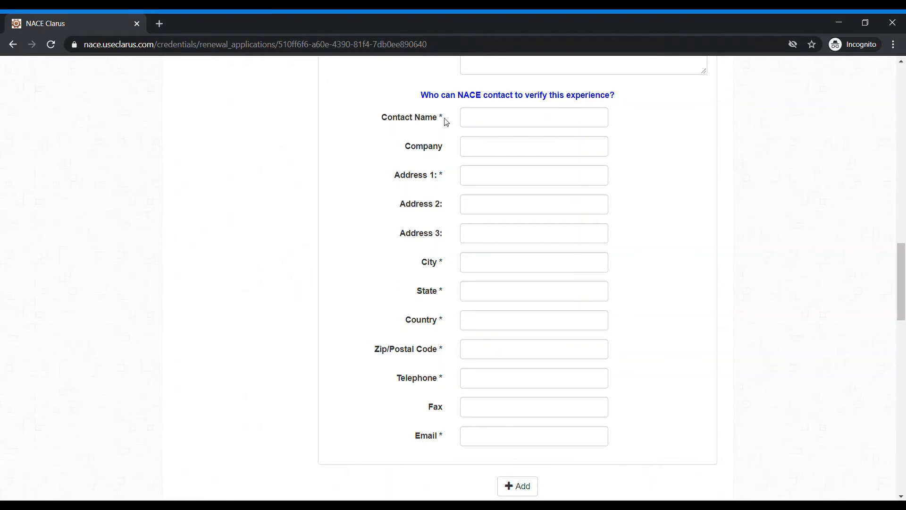
pyautogui.scroll(-3)
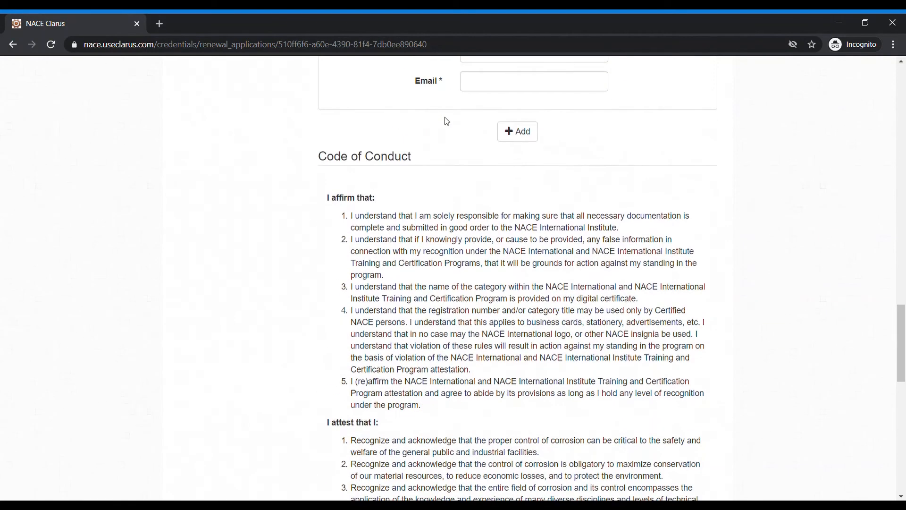
pyautogui.scroll(-3)
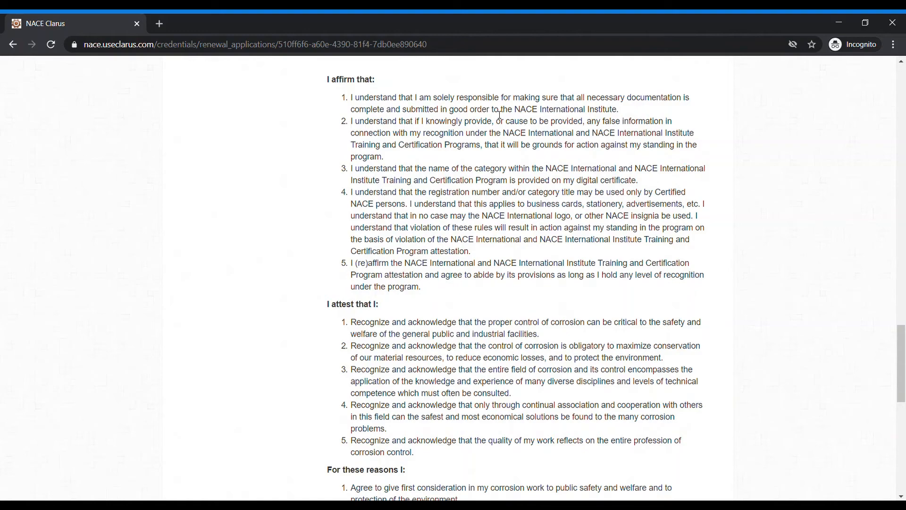
pyautogui.scroll(-3)
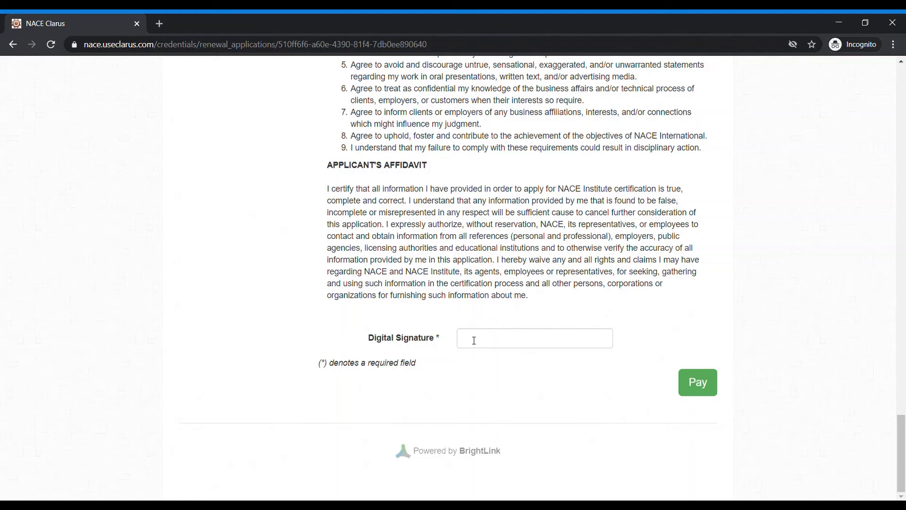
# Sign the affidavit with digital signature 'Test' and submit the renewal for payment.
pyautogui.click(534, 338)
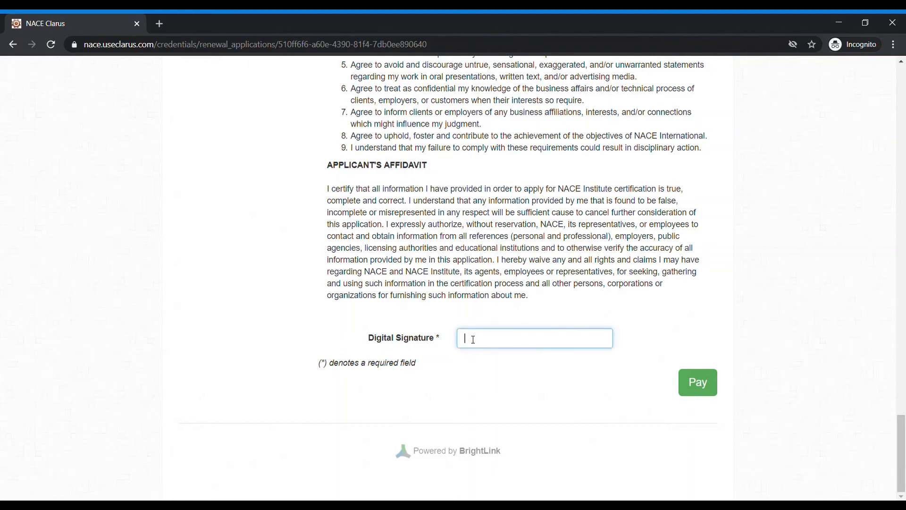
pyautogui.write('Test')
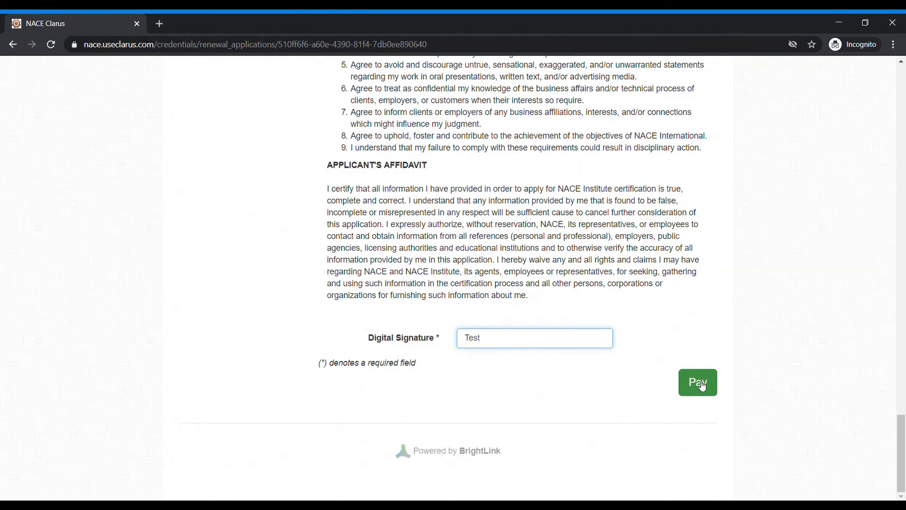
pyautogui.click(697, 383)
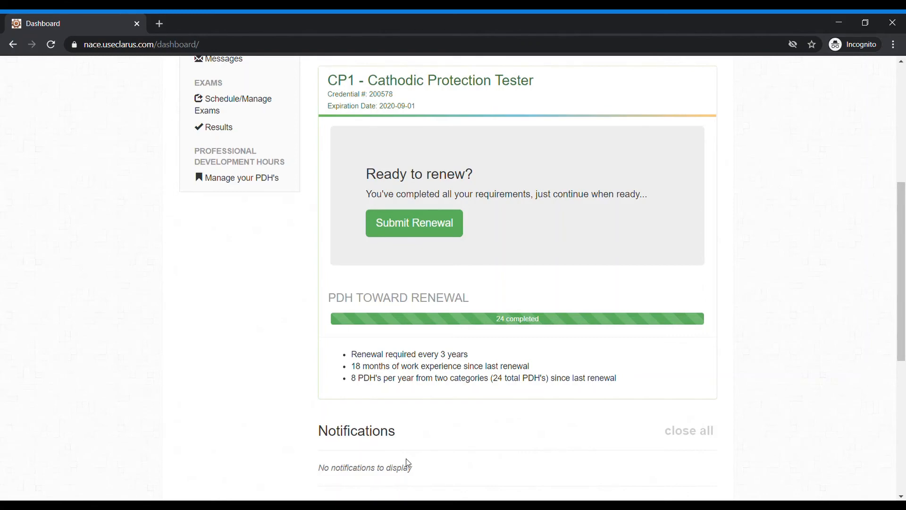
pyautogui.moveTo(341, 198)
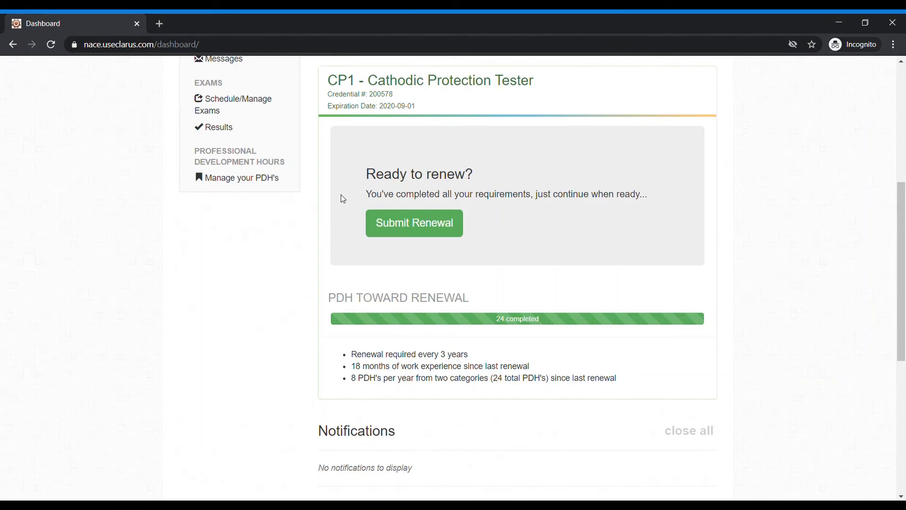
pyautogui.moveTo(689, 150)
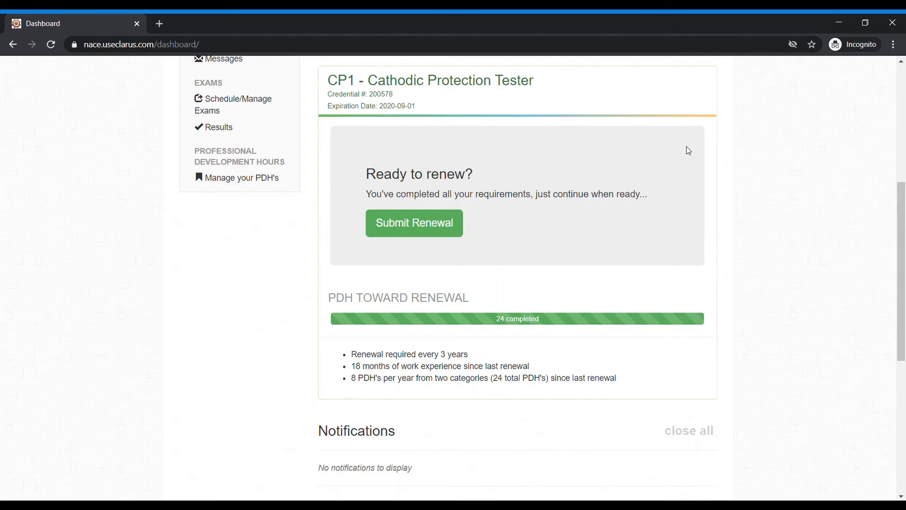
pyautogui.moveTo(370, 241)
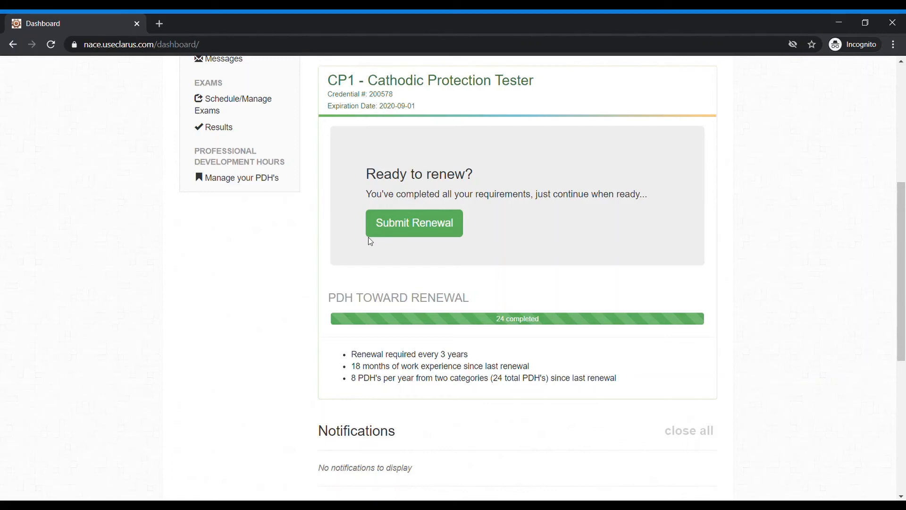
pyautogui.moveTo(664, 238)
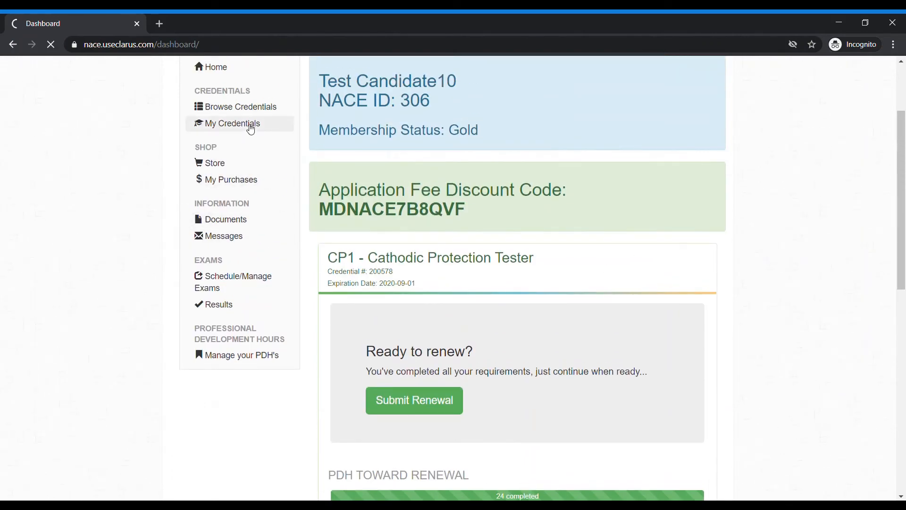
# View My Credentials to check the CP1 Cathodic Protection Tester status, expiring 2020-09-01.
pyautogui.click(233, 123)
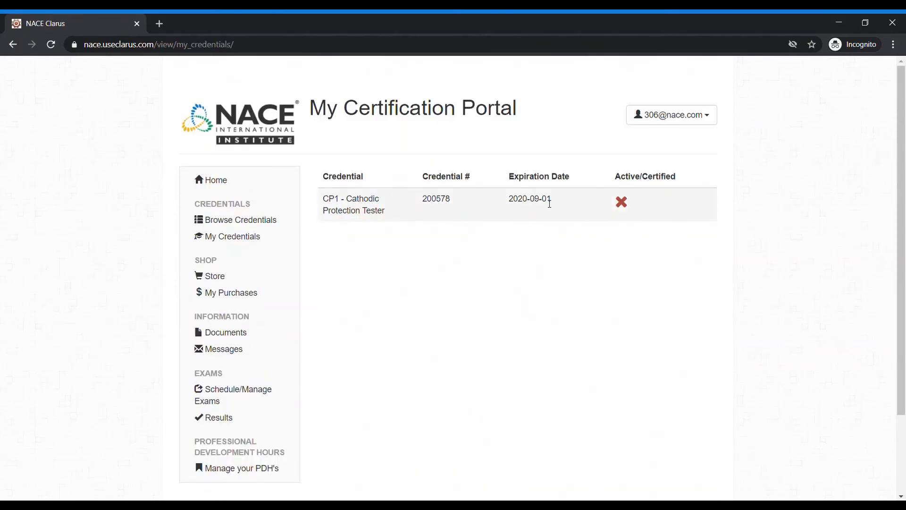
pyautogui.moveTo(567, 202)
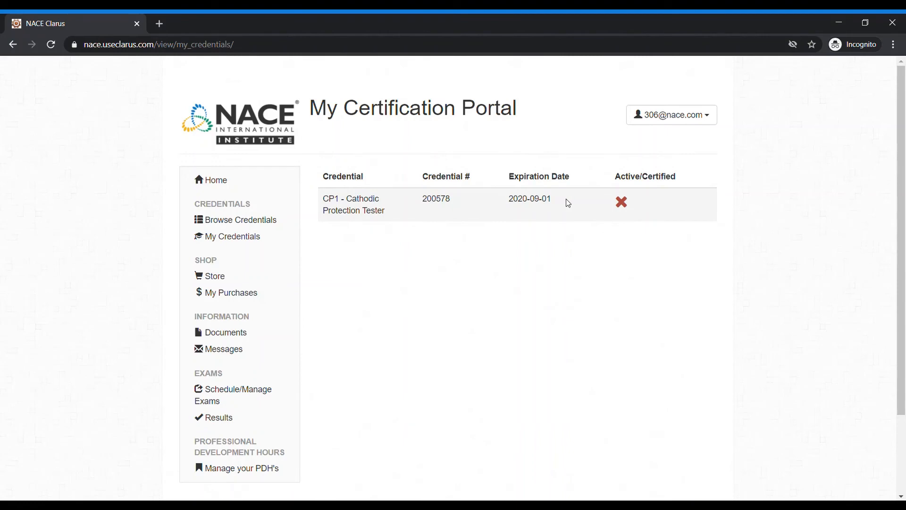
pyautogui.moveTo(621, 208)
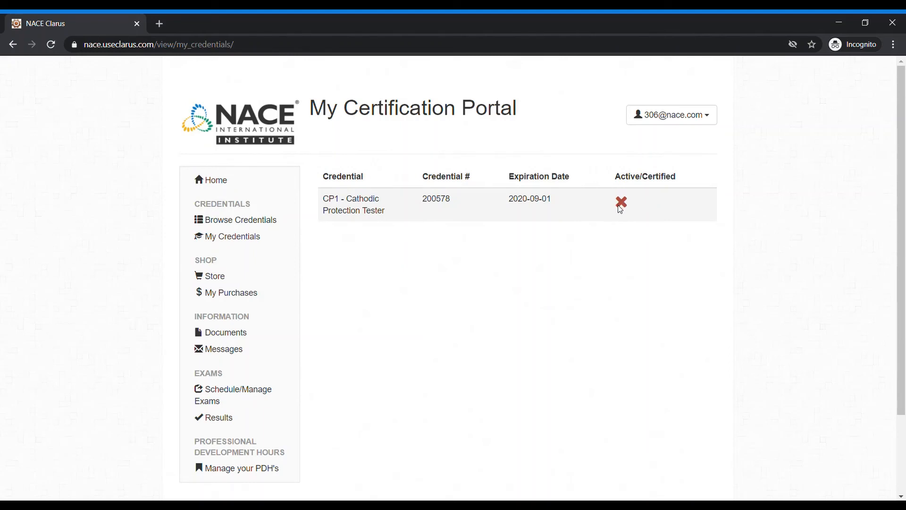
pyautogui.moveTo(619, 210)
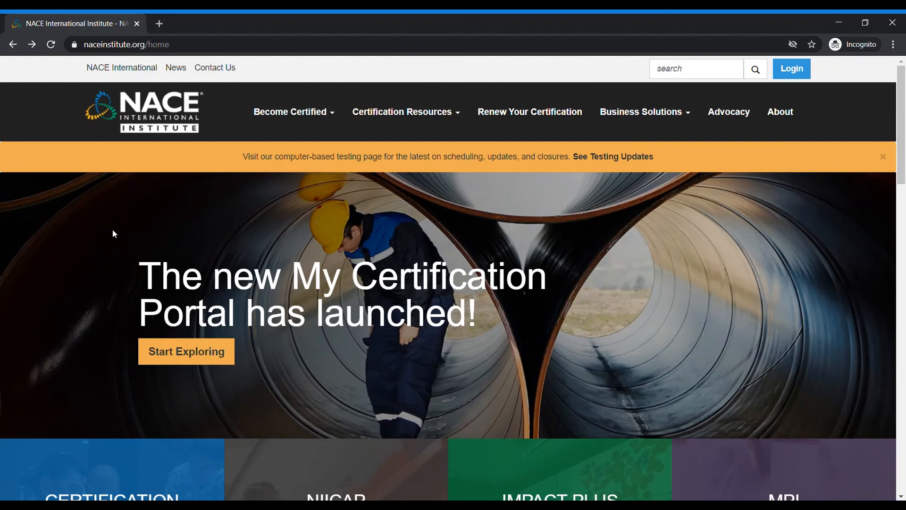
pyautogui.moveTo(329, 184)
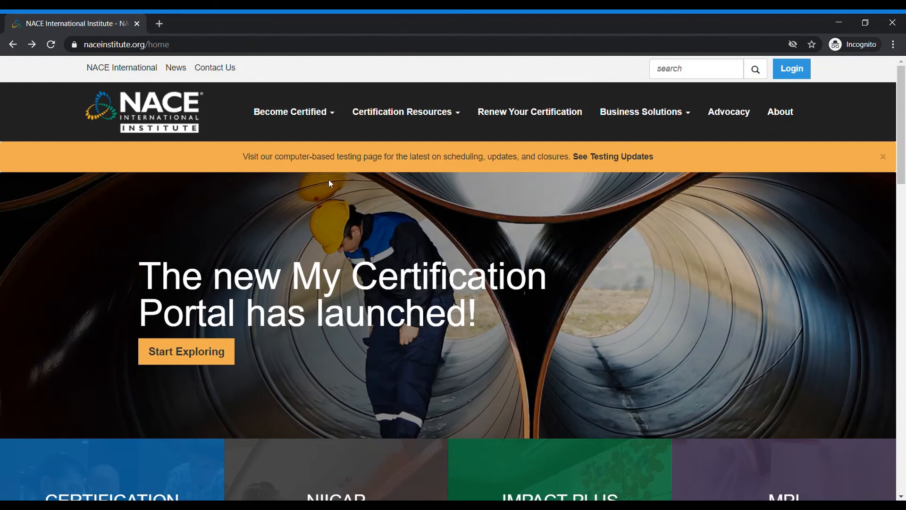
pyautogui.moveTo(529, 112)
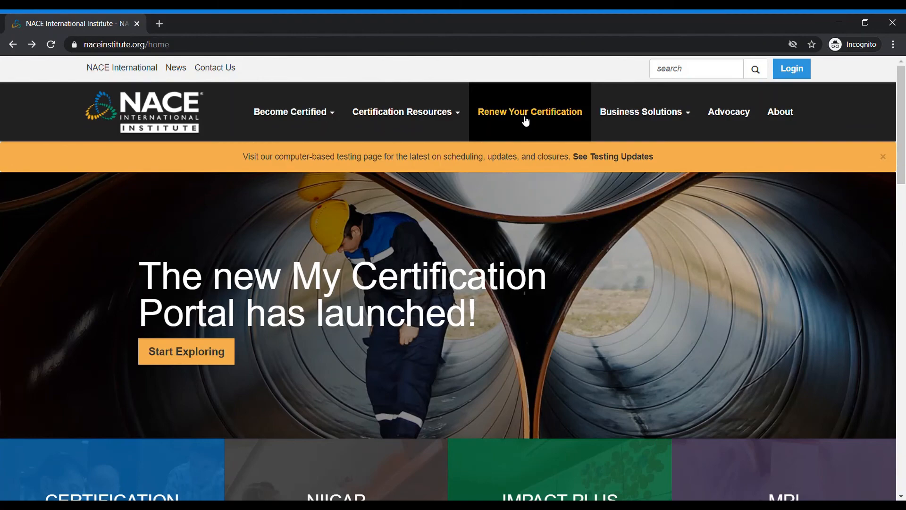
# Read through the Renew Your Certification page on eligibility, PDH requirements and COVID-19 extensions.
pyautogui.click(528, 111)
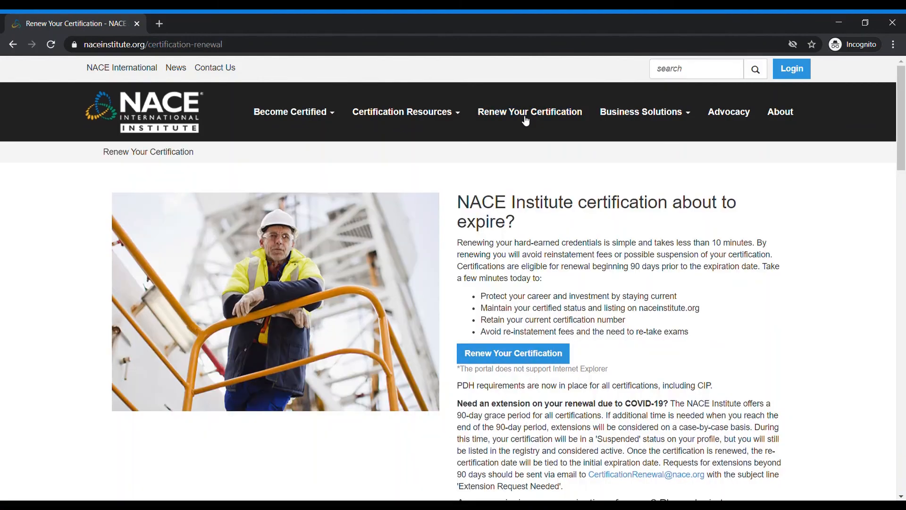
pyautogui.moveTo(363, 165)
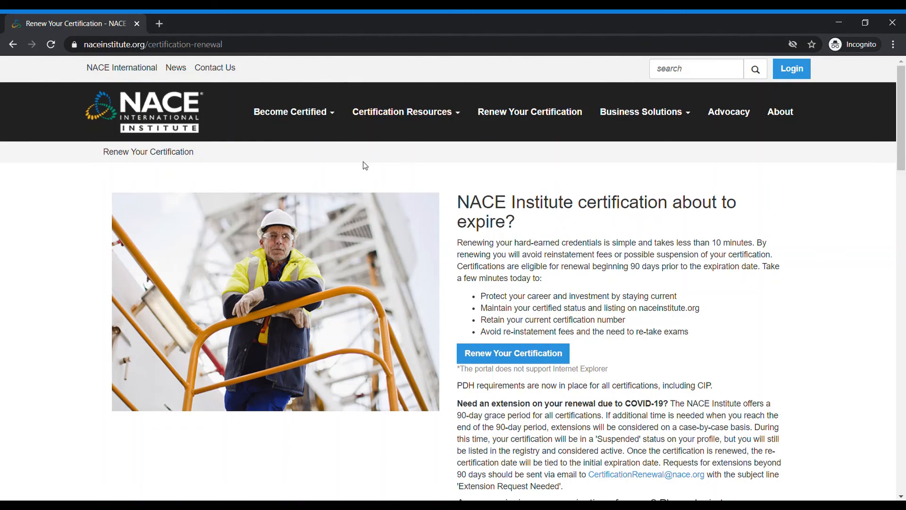
pyautogui.scroll(-3)
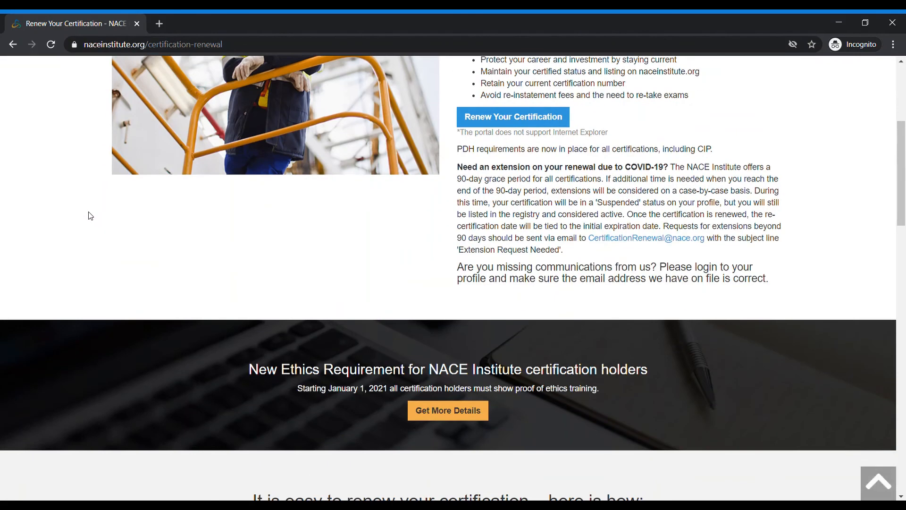
pyautogui.scroll(-3)
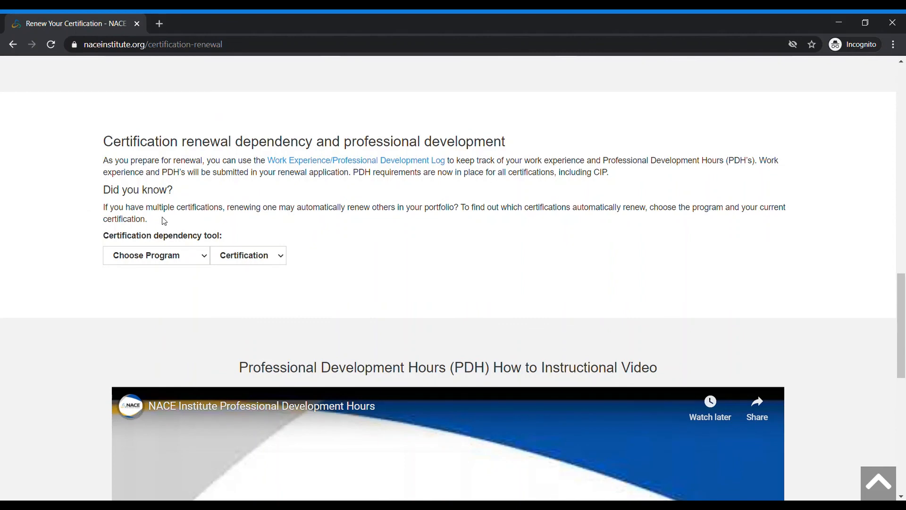
pyautogui.scroll(-3)
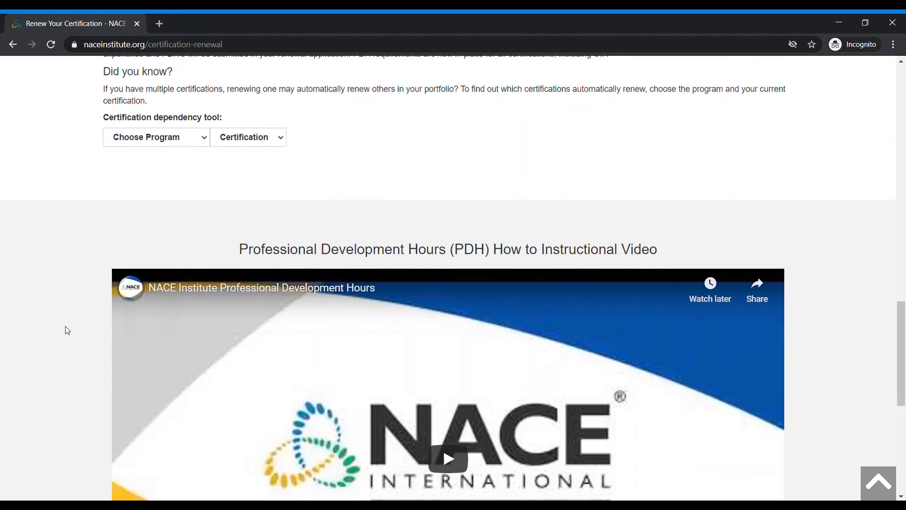
pyautogui.scroll(-3)
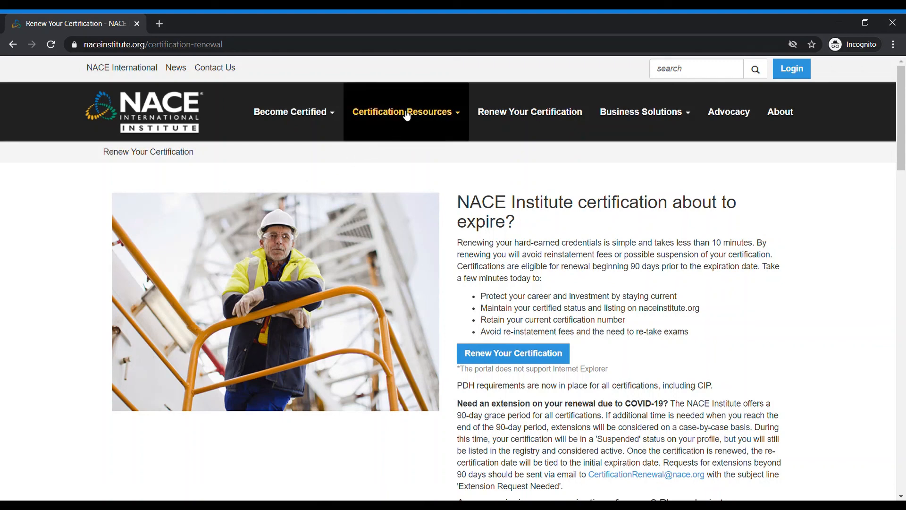
# Go to Guides and Policies under Certification Resources listing the certification guides.
pyautogui.click(404, 111)
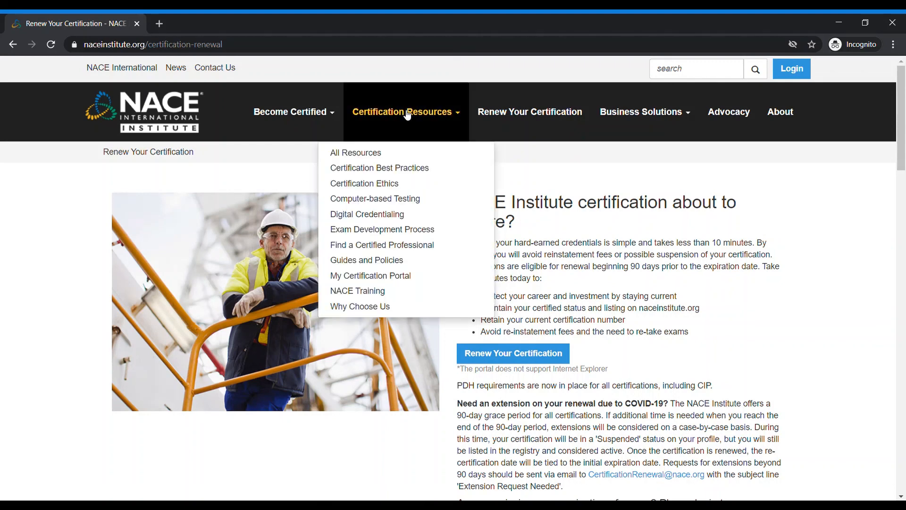
pyautogui.moveTo(366, 260)
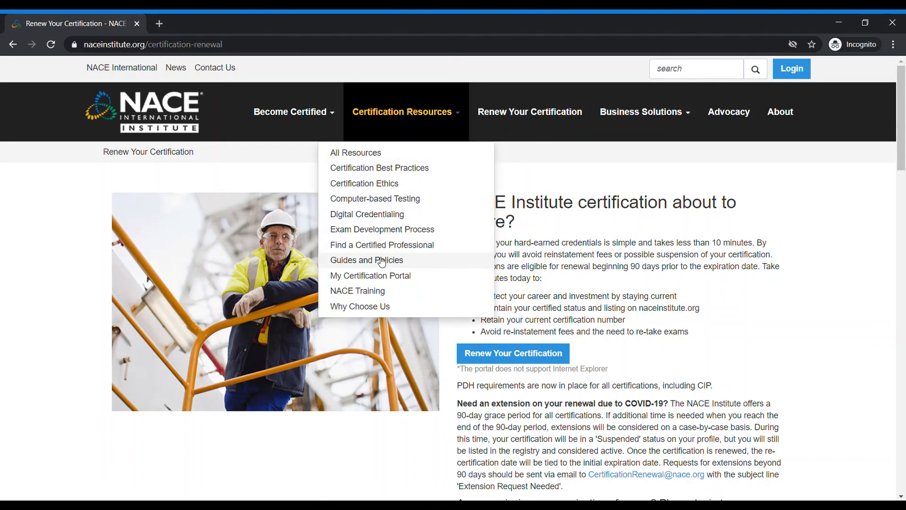
pyautogui.click(366, 260)
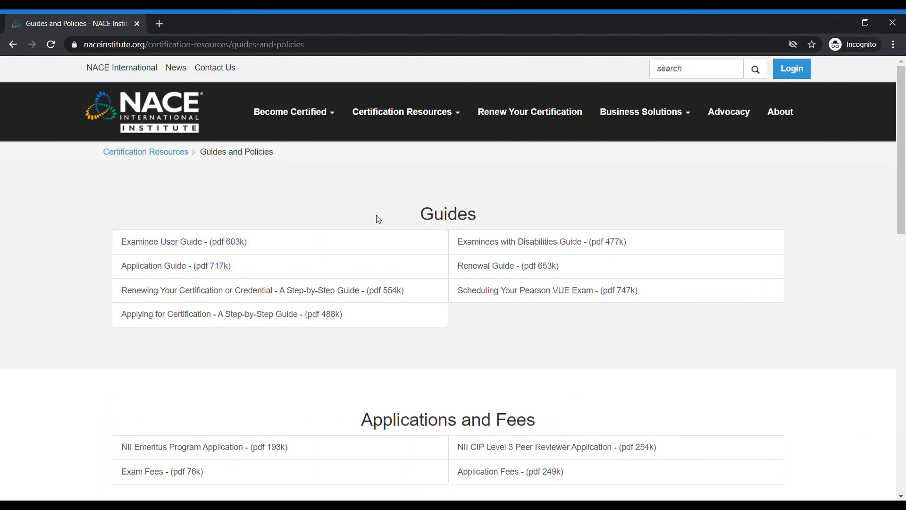
pyautogui.moveTo(380, 210)
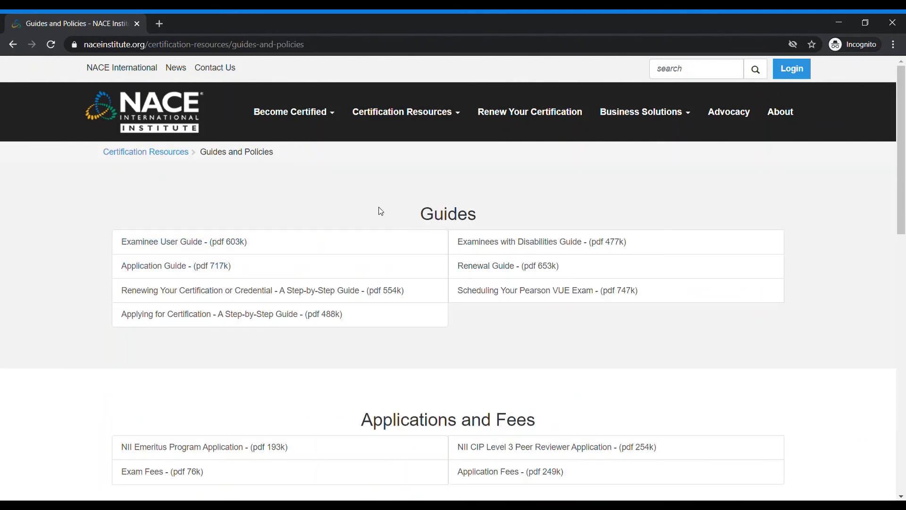